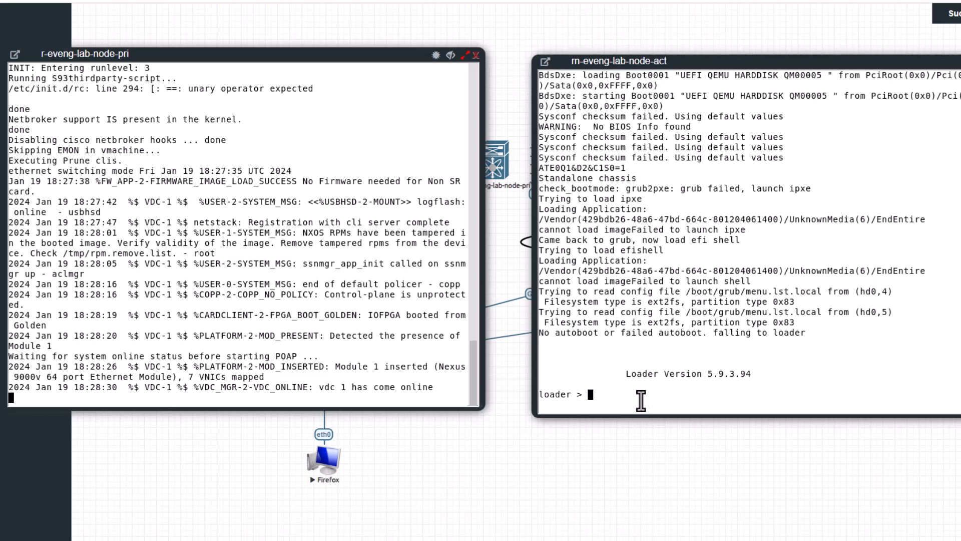
List the bootflash files with dir to locate the nxos.9.3.11.bin image
text(dir)
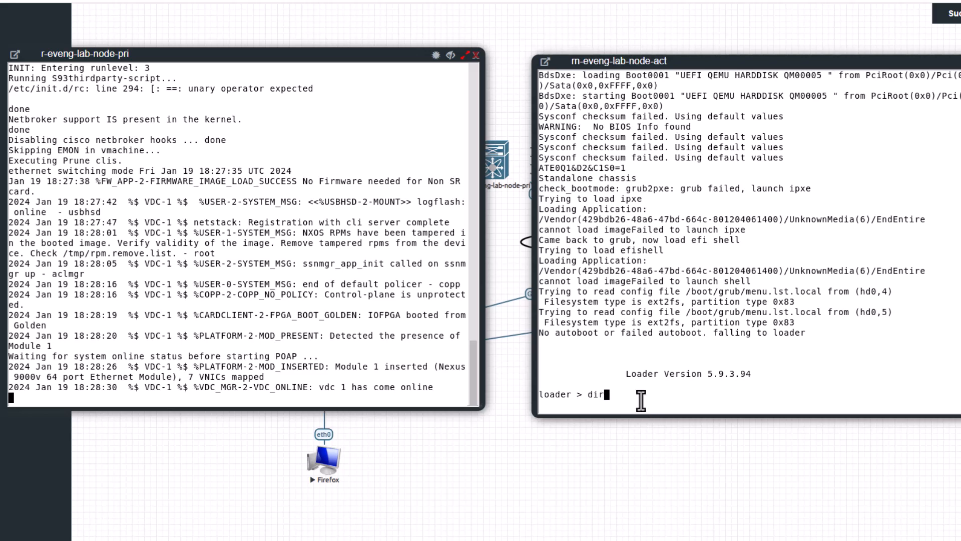
key(Return)
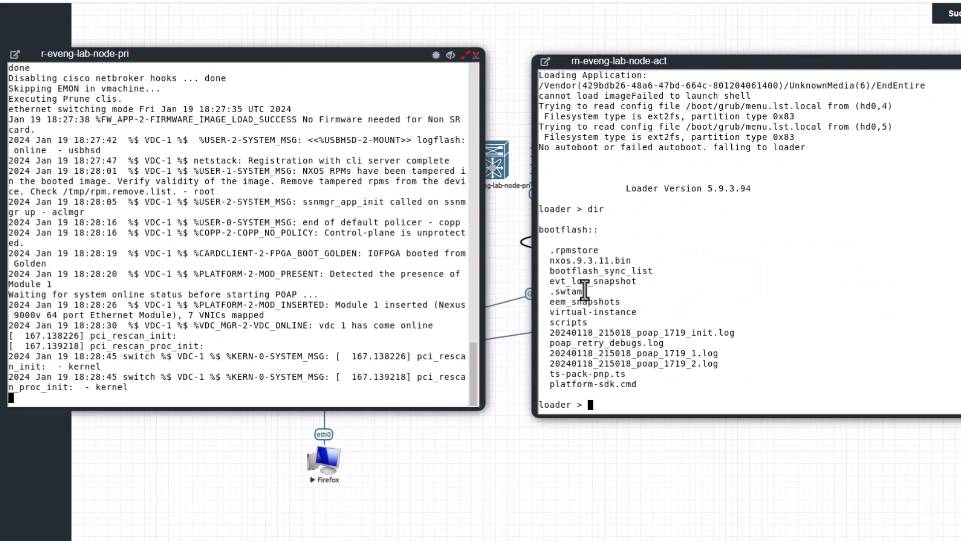
double_click(587, 260)
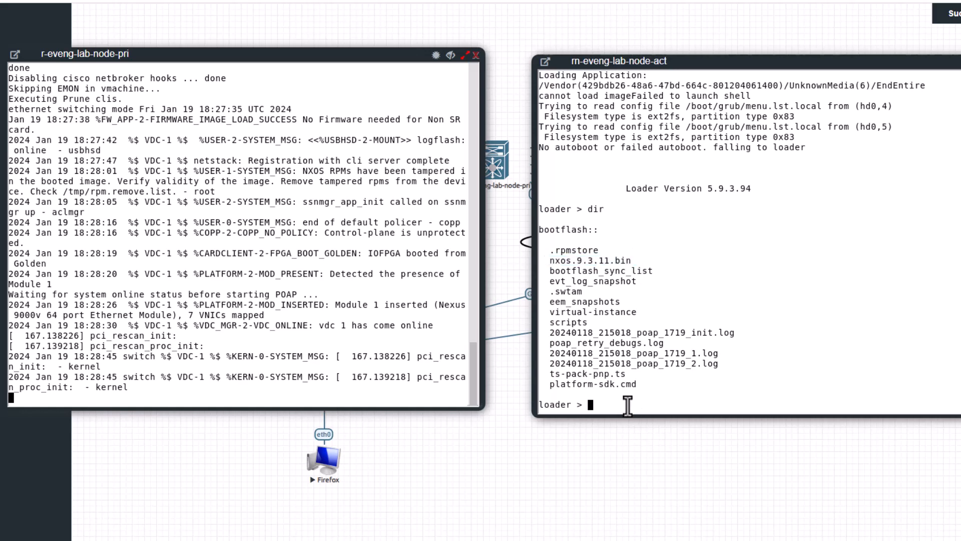
Boot the switch manually from nxos.9.3.11.bin at the loader prompt
text(boot nxos.9.3.11.bin)
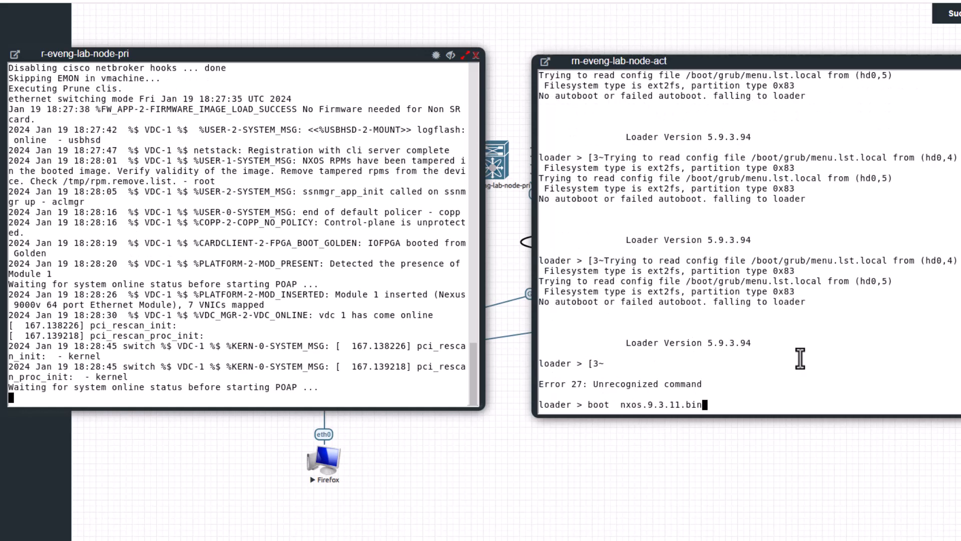
key(Return)
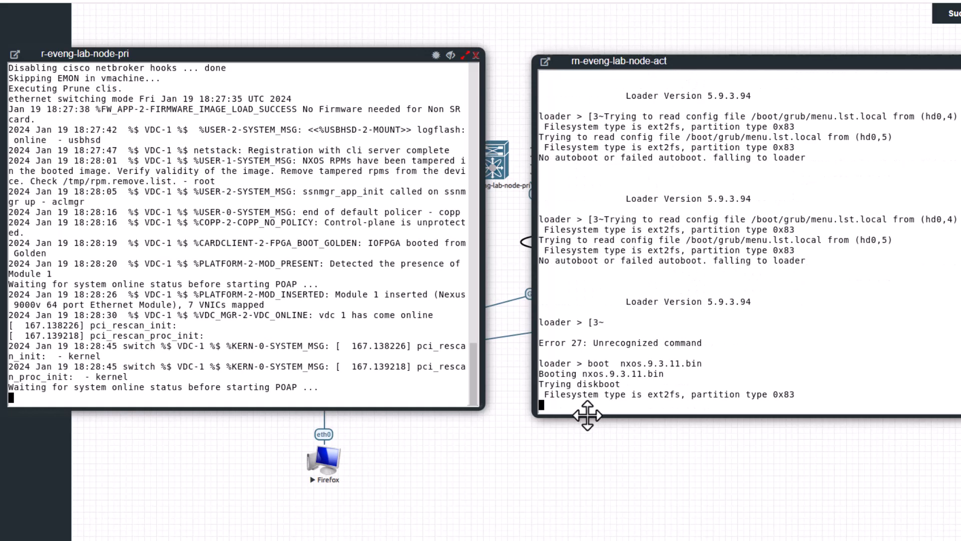
mouse_move(596, 379)
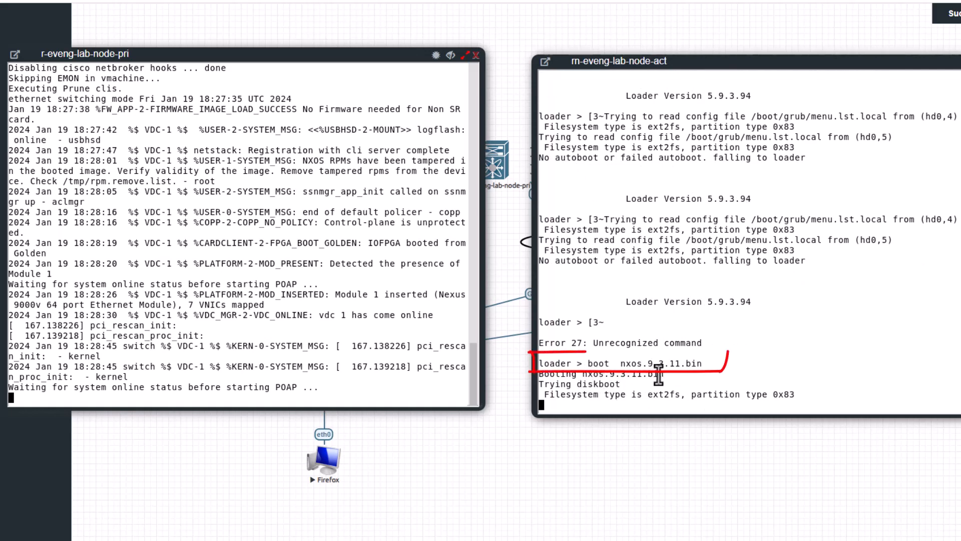
mouse_move(129, 267)
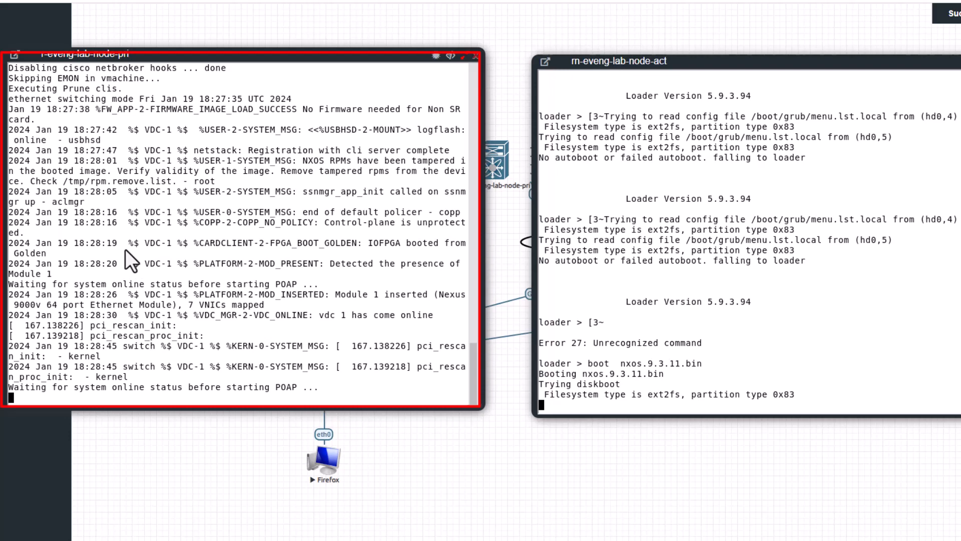
mouse_move(310, 360)
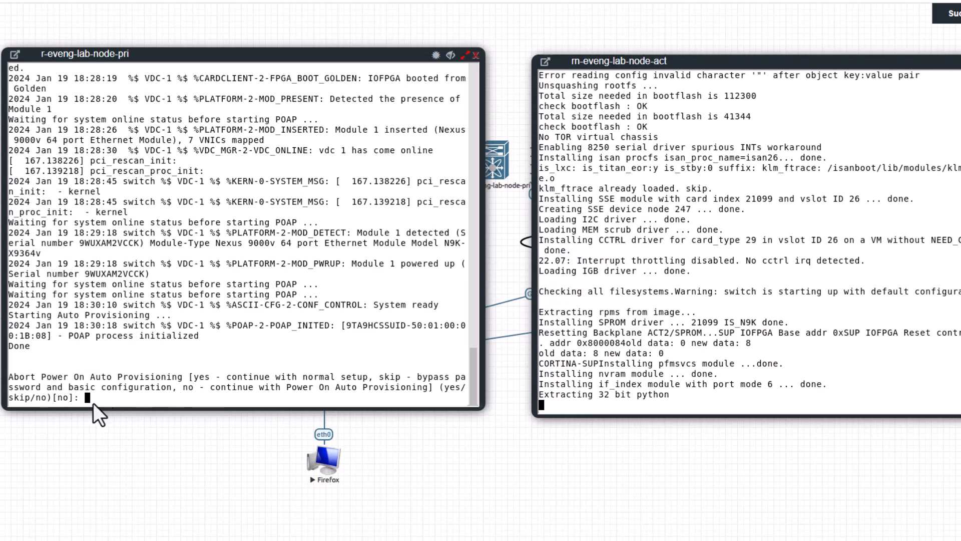
mouse_move(111, 409)
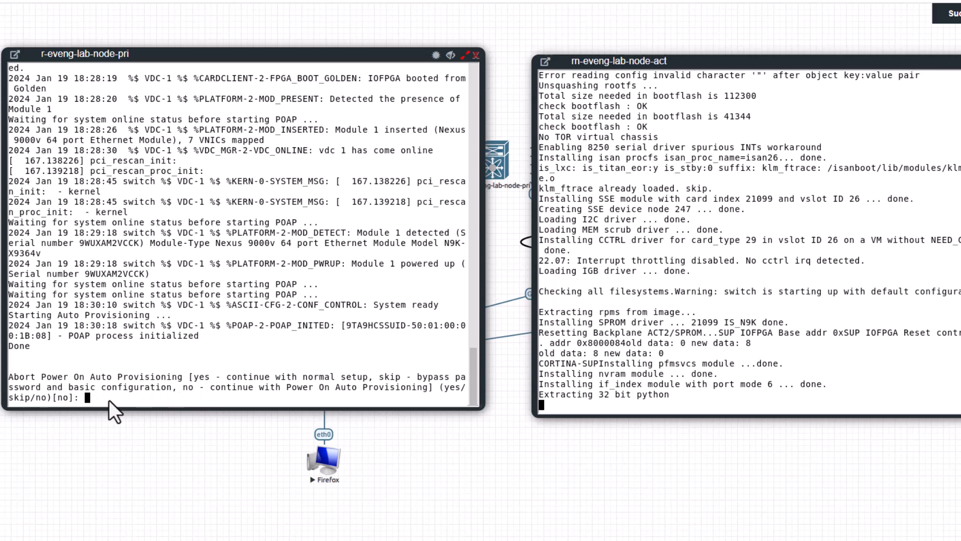
Answer yes to abort Power On Auto Provisioning
text(yed)
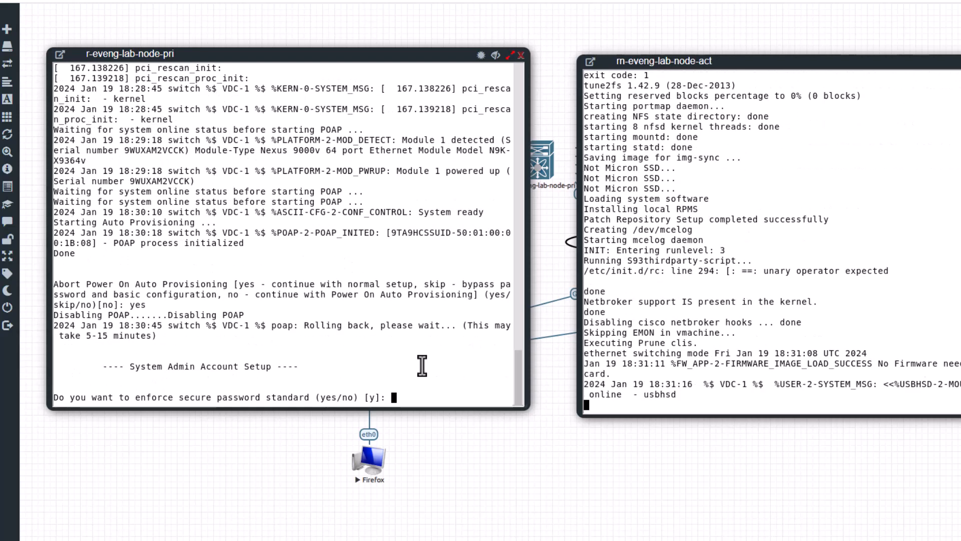
Decline the secure password standard, set the admin password, and decline basic configuration
text(no)
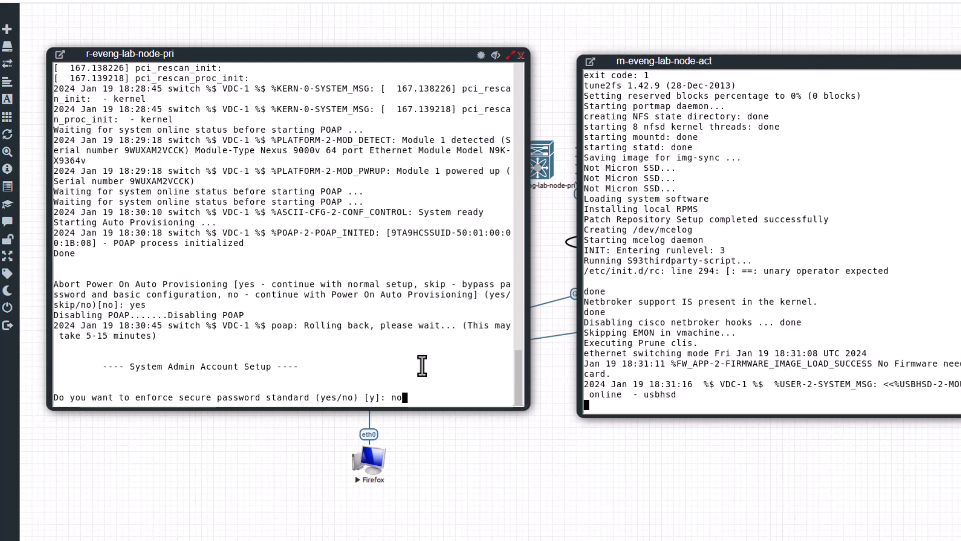
key(Return)
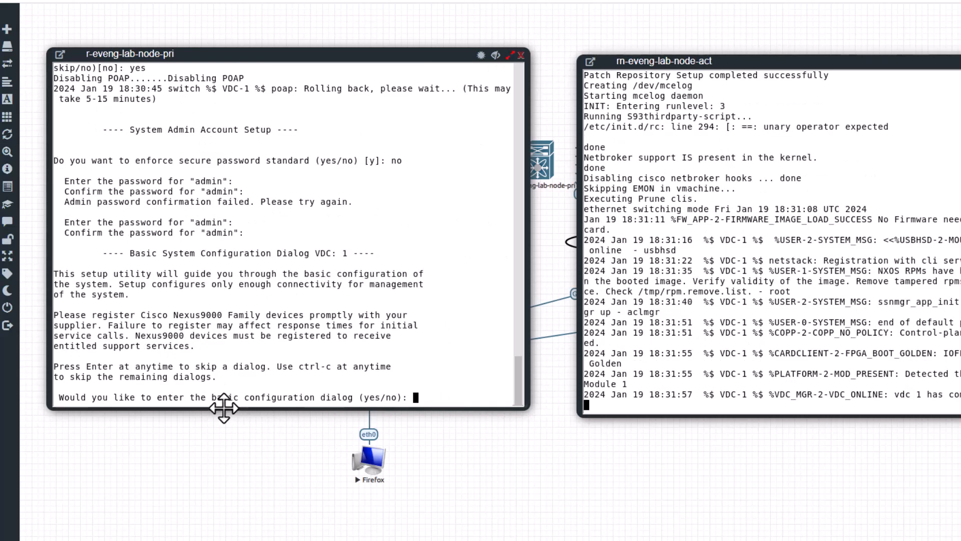
mouse_move(447, 394)
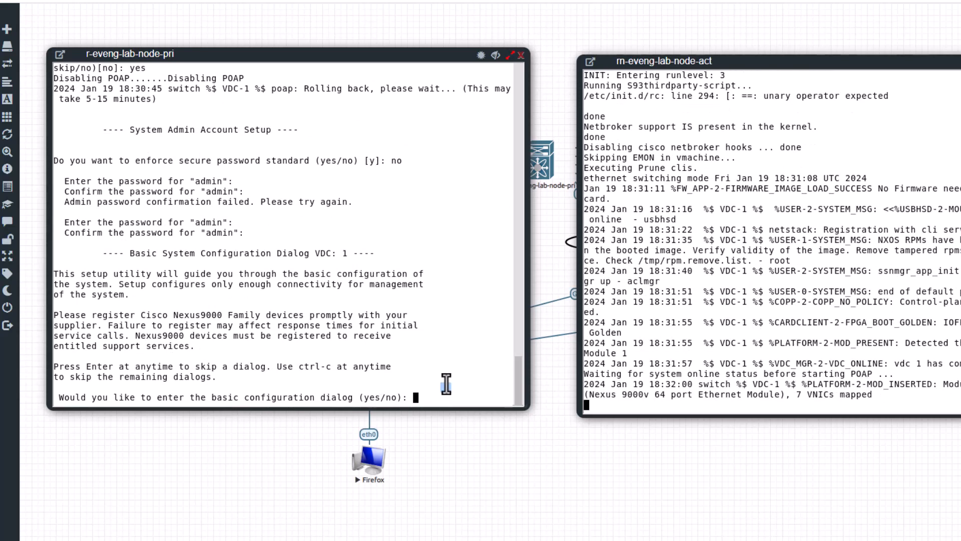
text(no)
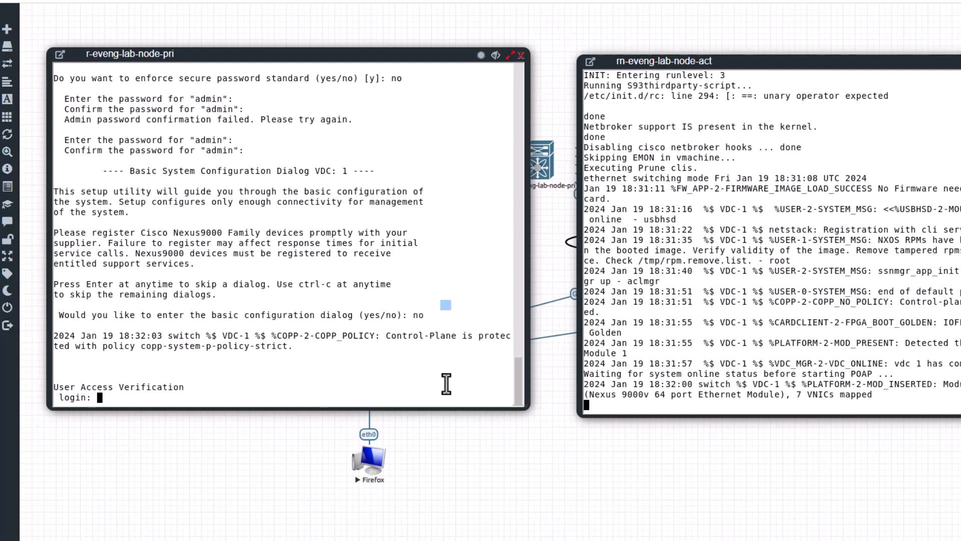
Log in as admin with the password to reach the switch# prompt
text(admi)
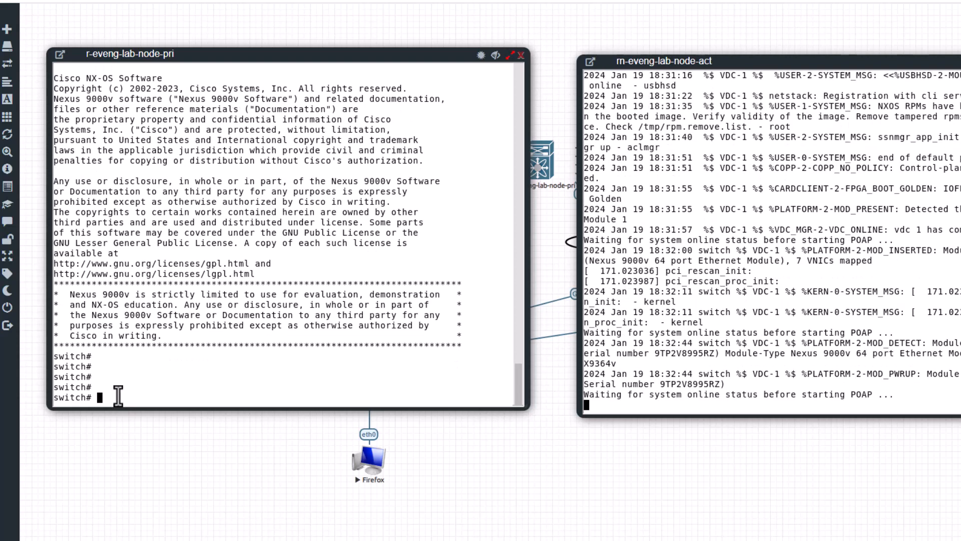
mouse_move(158, 374)
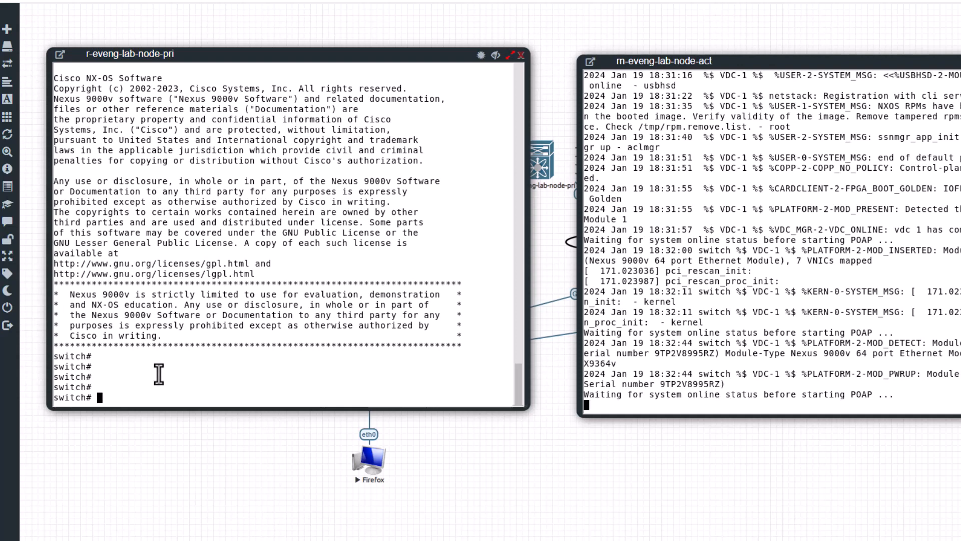
List bootflash files and check the available boot command options
text(di)
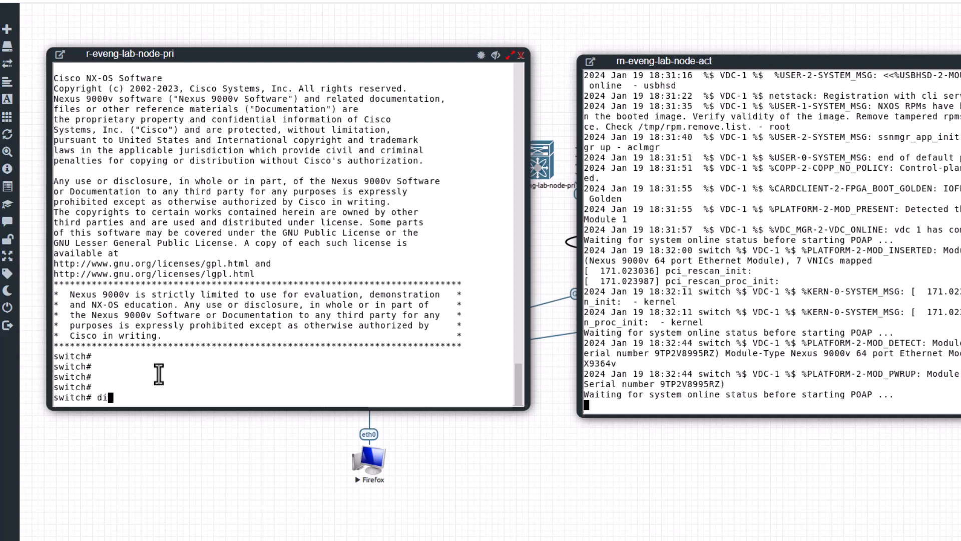
key(Return)
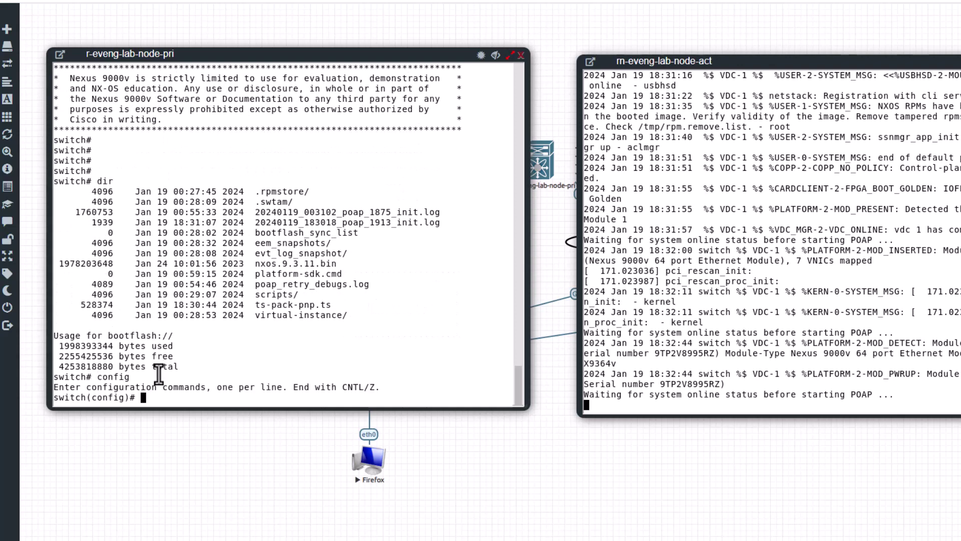
text(bootv)
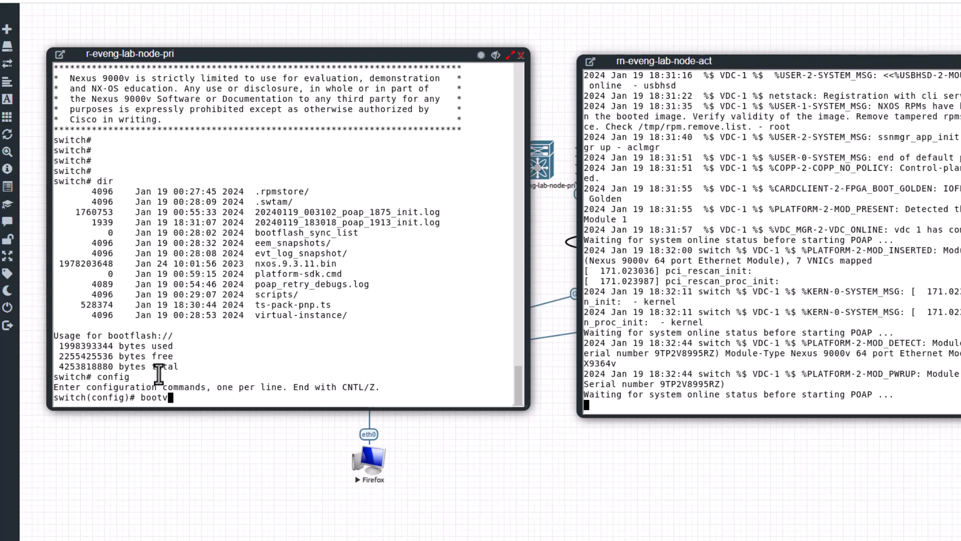
key(BackSpace)
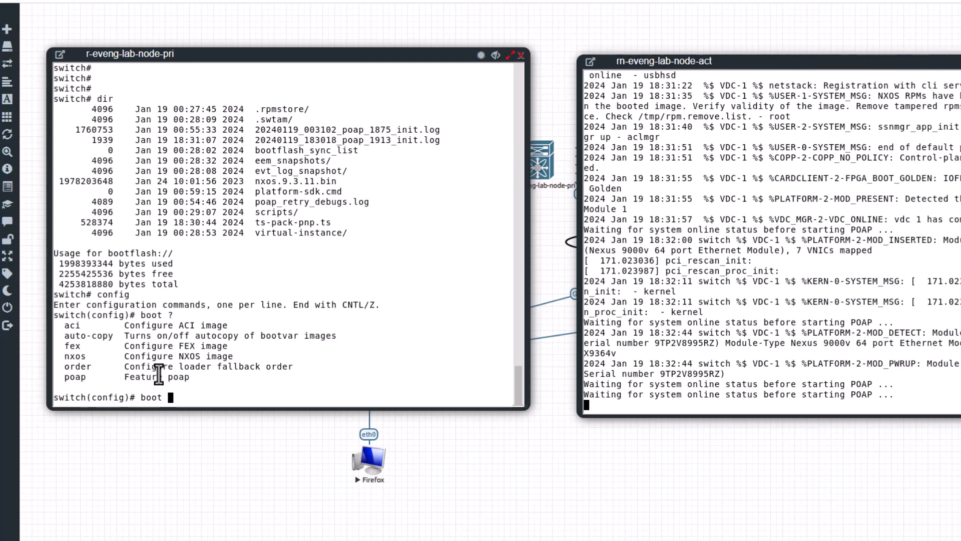
Set boot nxos to bootflash:nxos.9.3.11.bin
text(nxos)
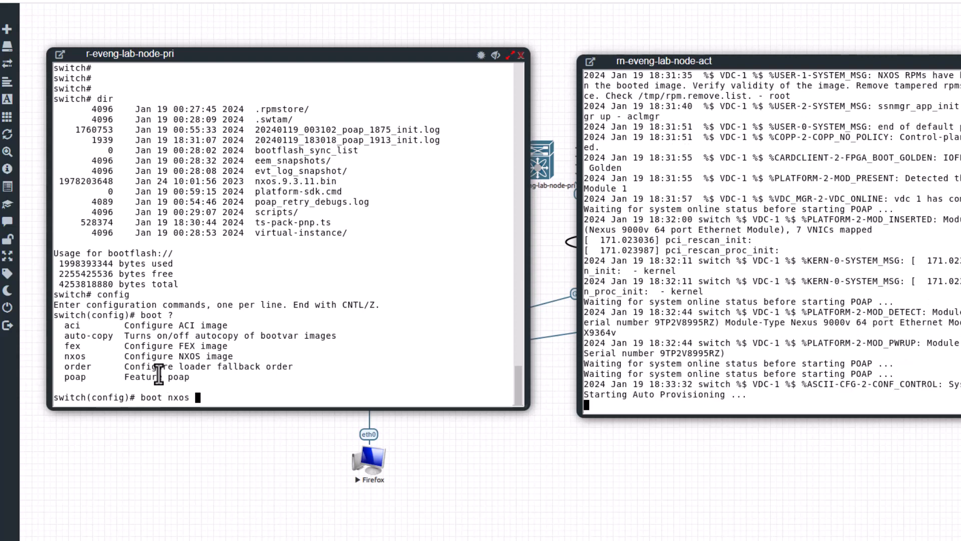
text(boo)
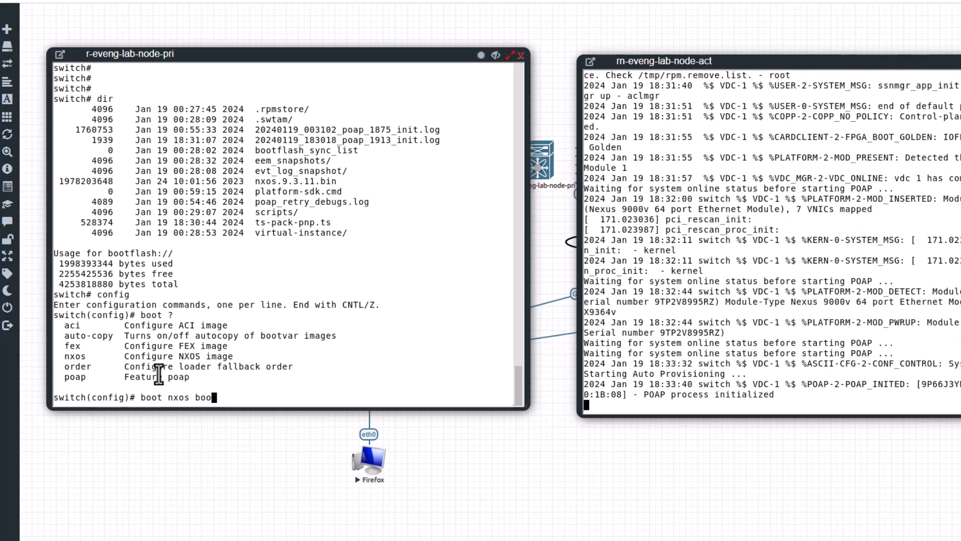
text(tflash:)
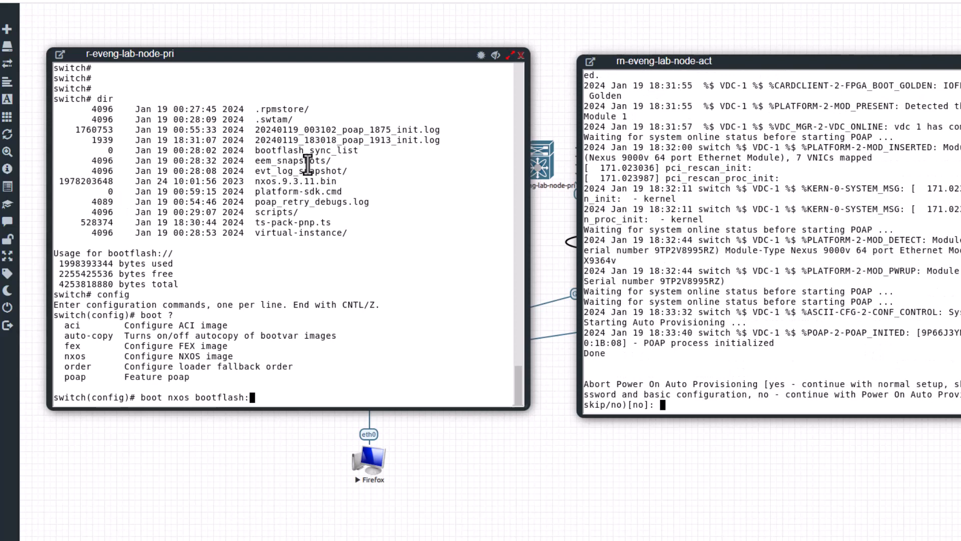
double_click(291, 181)
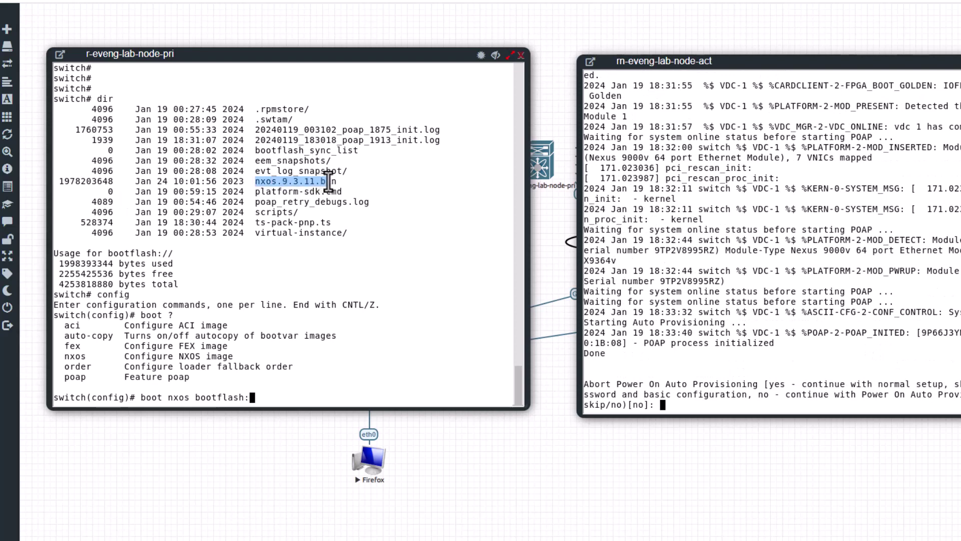
text(nxos.9.3.11.bin)
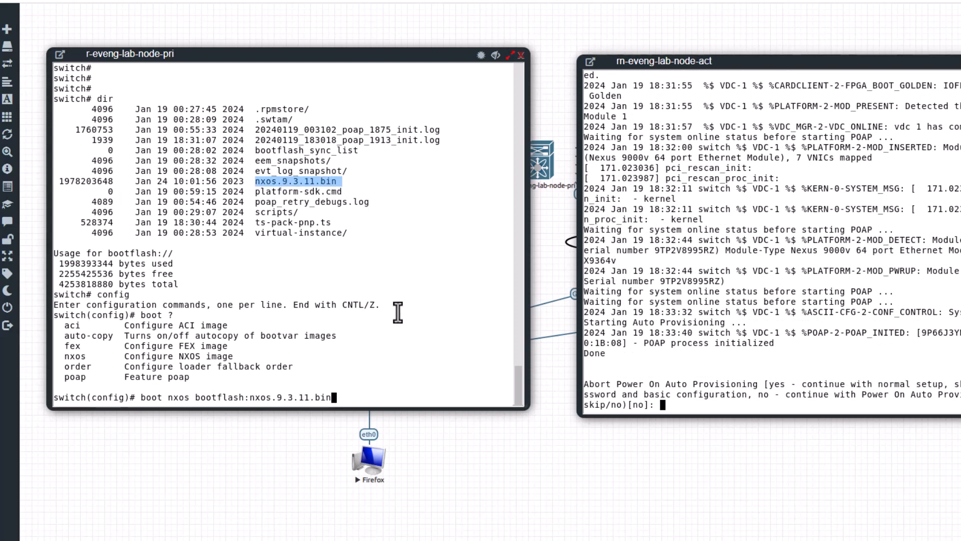
key(Return)
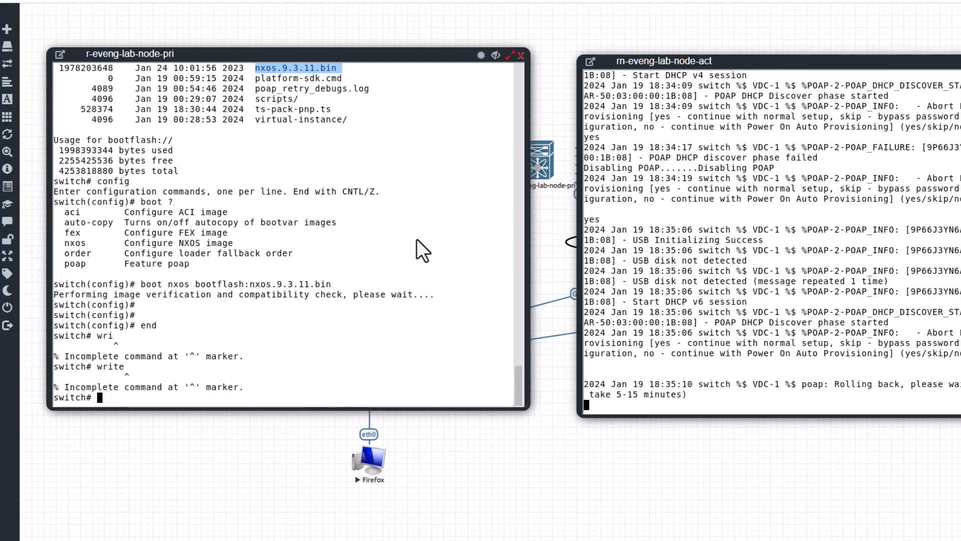
Enter copy running-config startup-config to save the boot setting
text(copy running-config s)
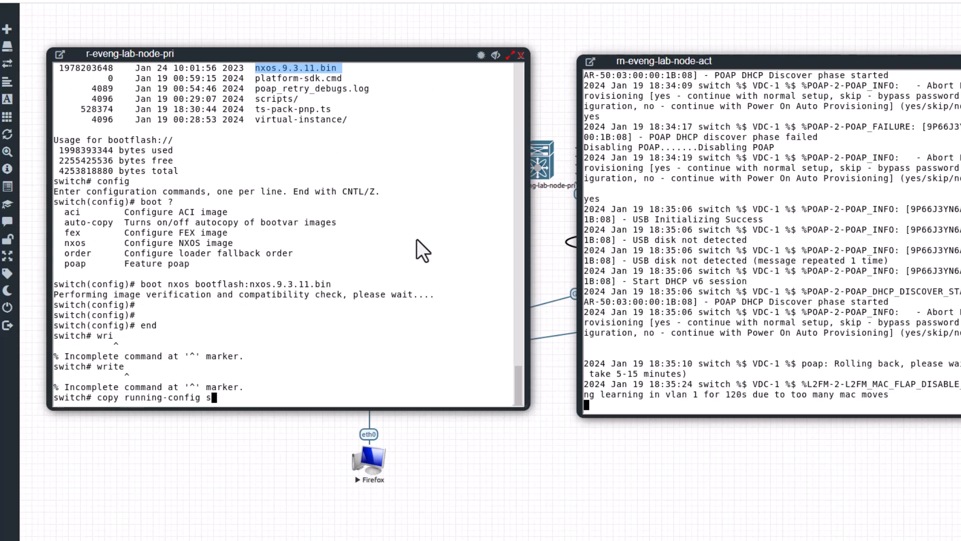
text(tartup-config)
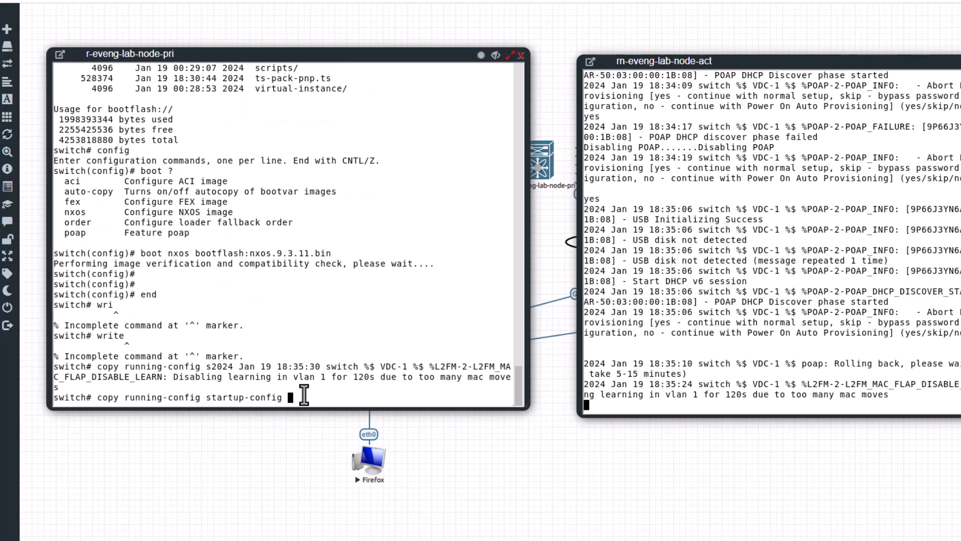